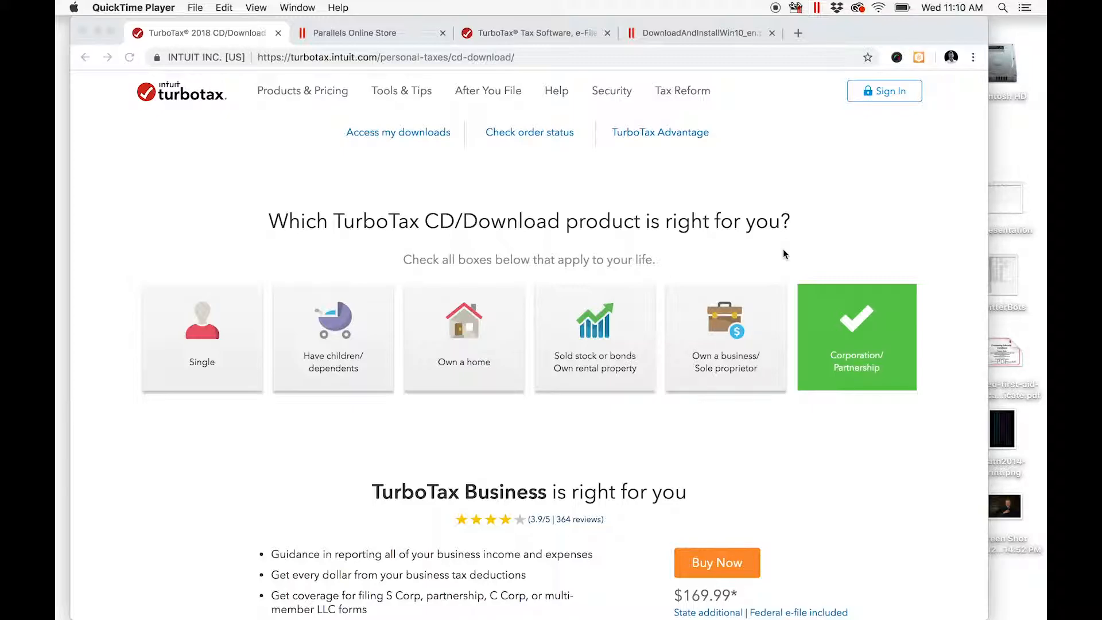
mouse_move(848, 253)
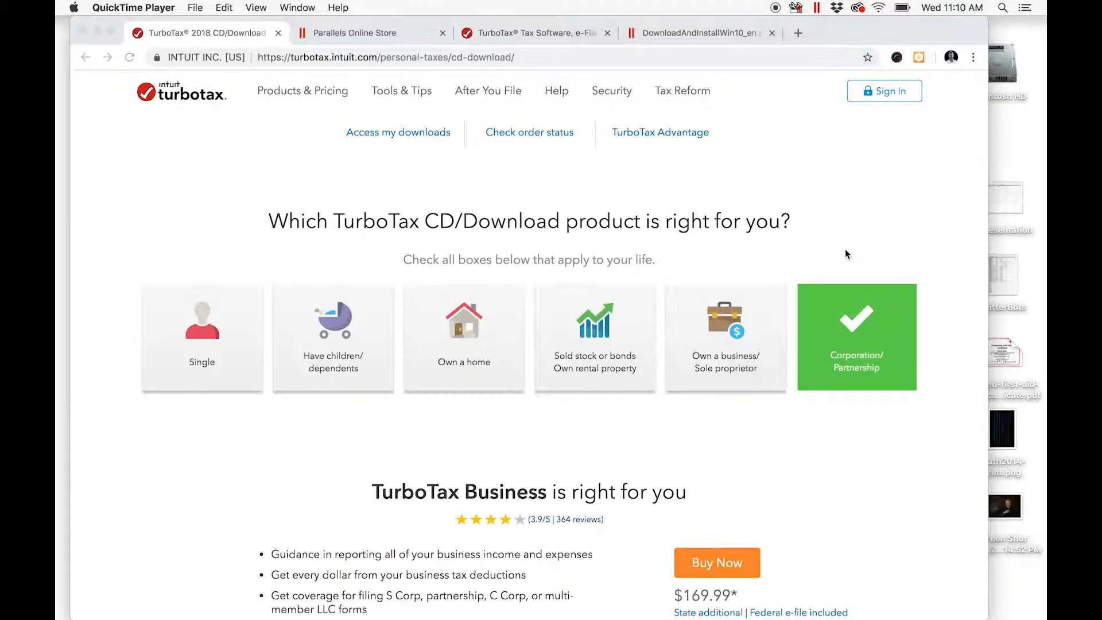
Scroll to TurboTax Business and choose Buy Now to reach the download prompt
scroll(down, 3)
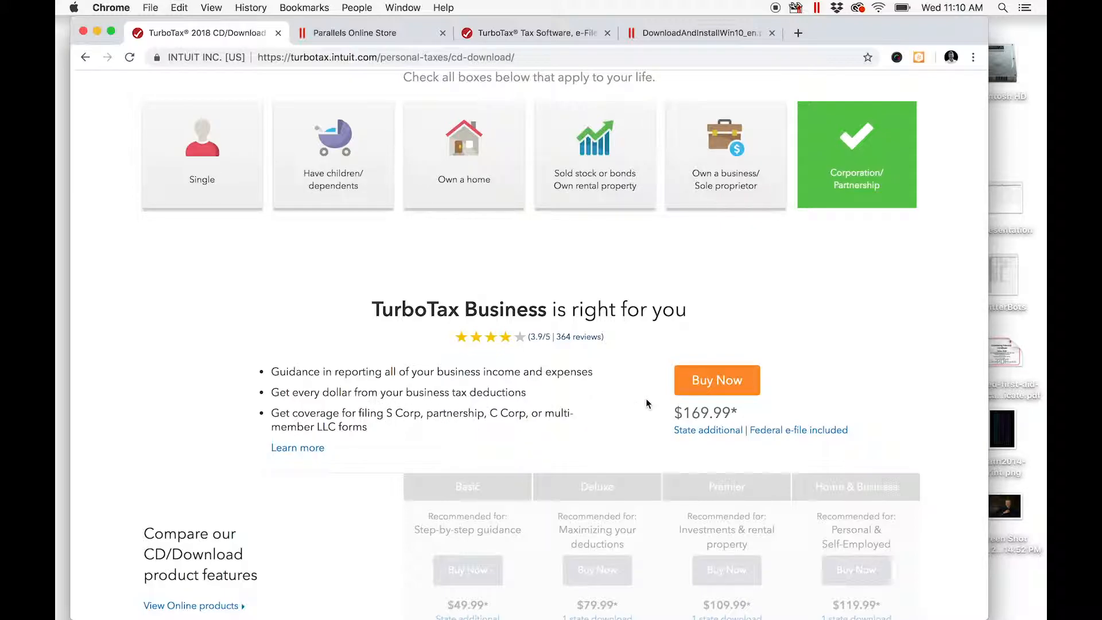
click(717, 379)
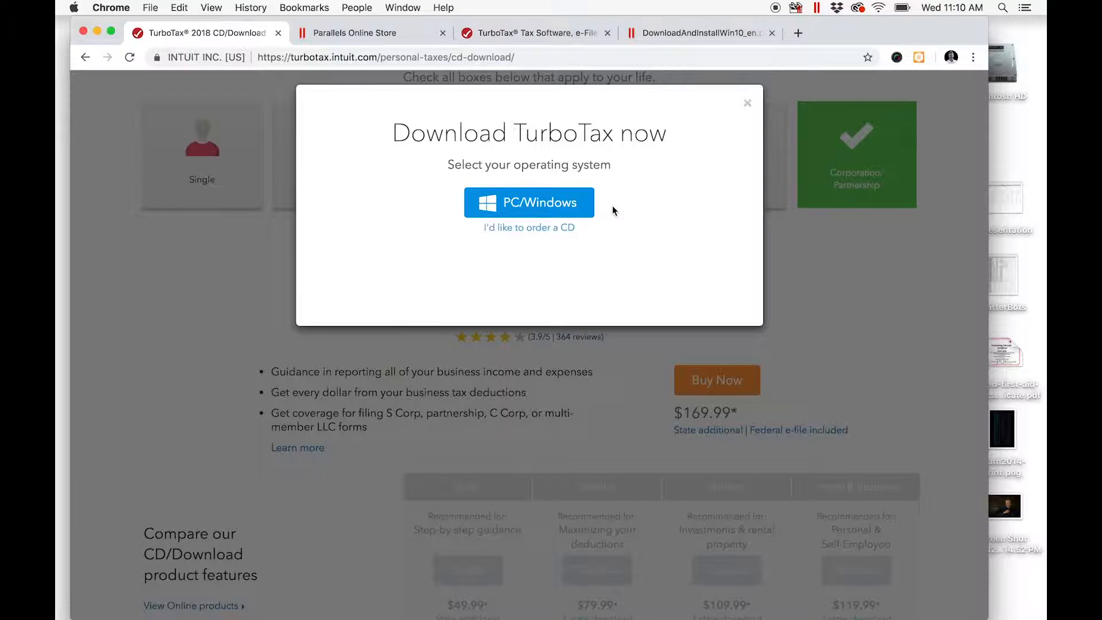
mouse_move(621, 210)
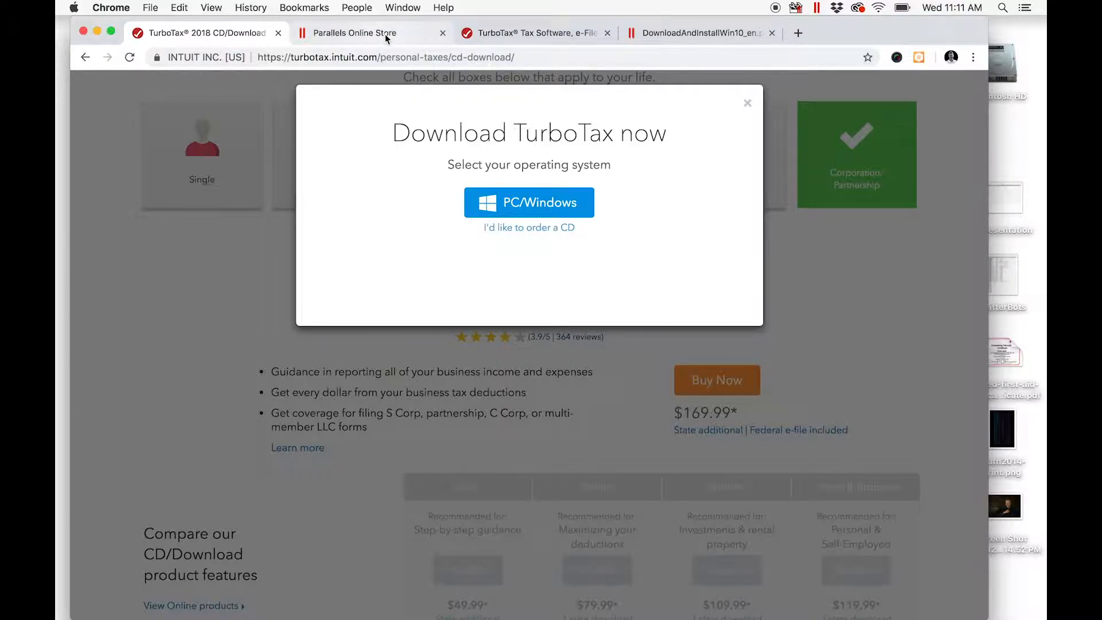
mouse_move(355, 32)
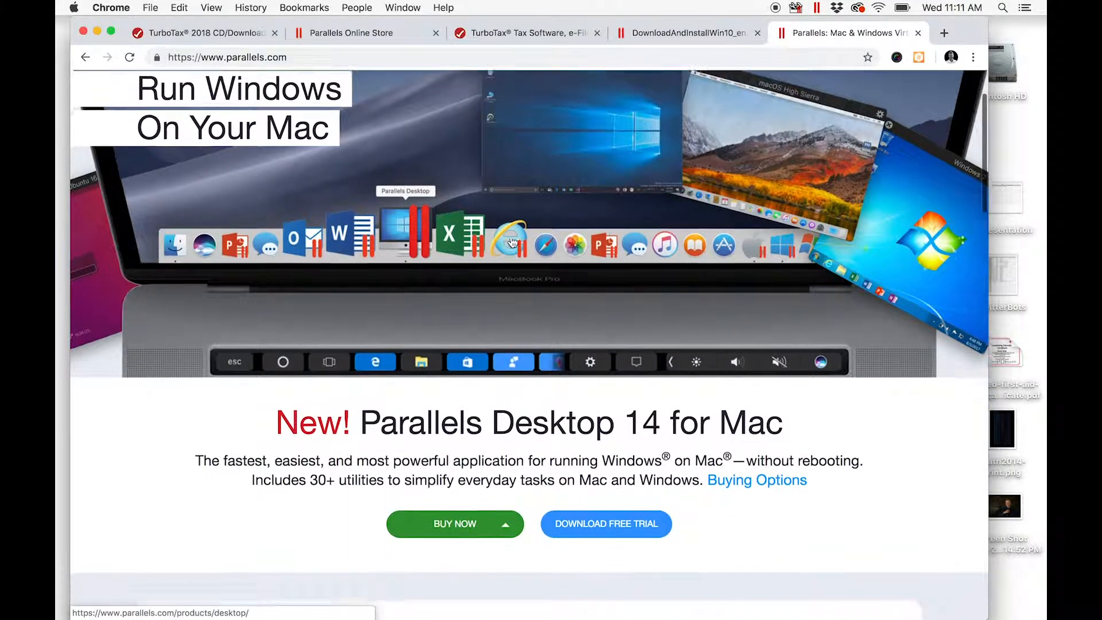
Select New License for Parallels Desktop 14 and return to the edition prices
scroll(down, 3)
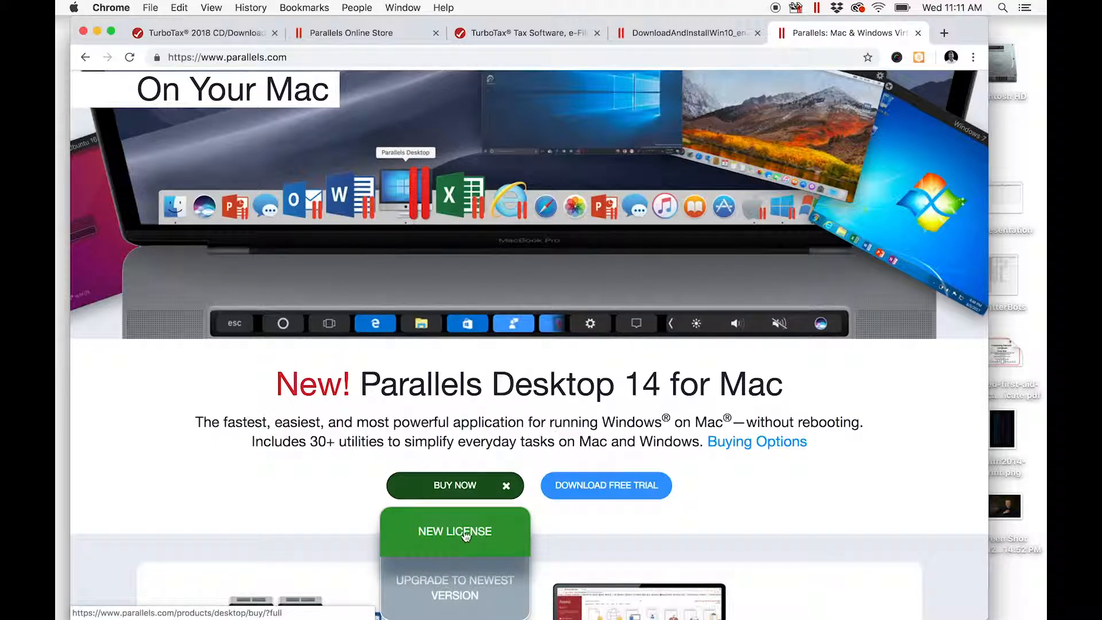
click(454, 530)
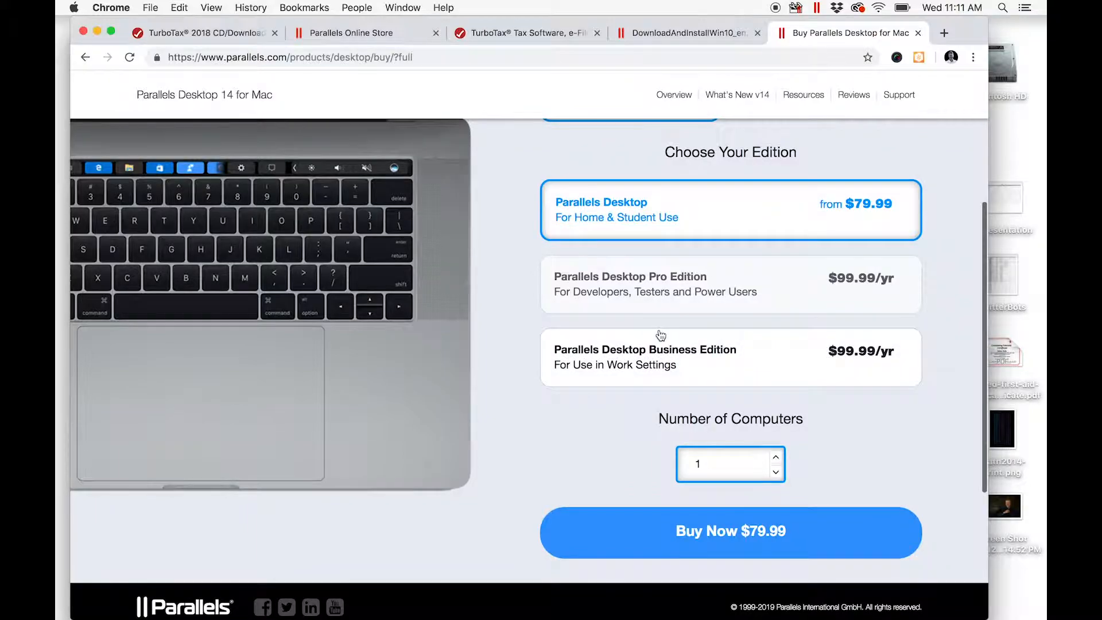
scroll(up, 3)
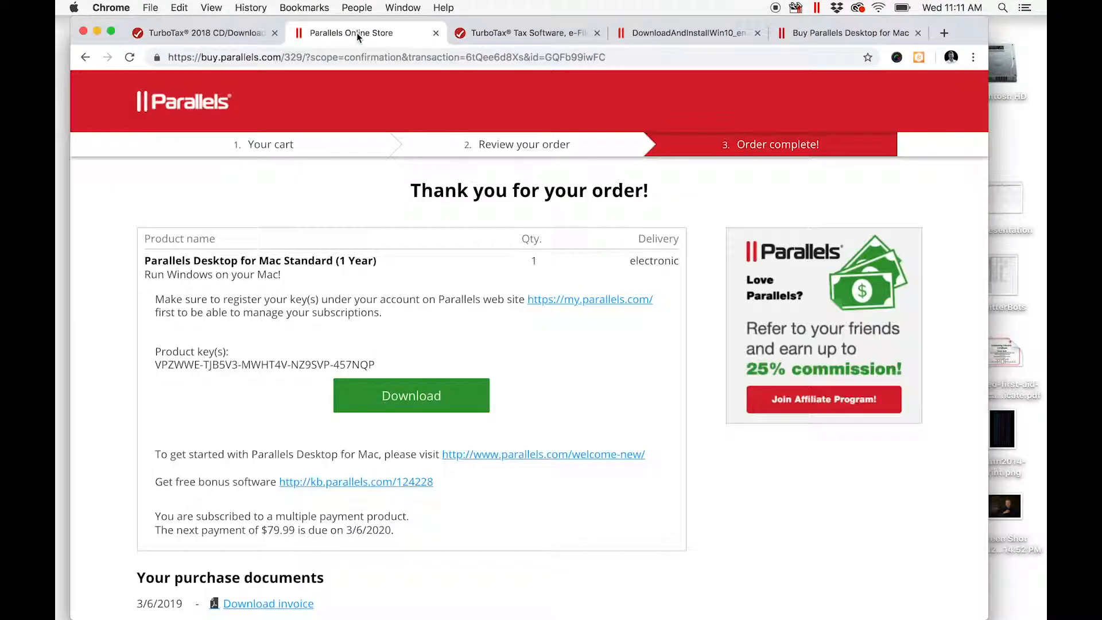
mouse_move(443, 328)
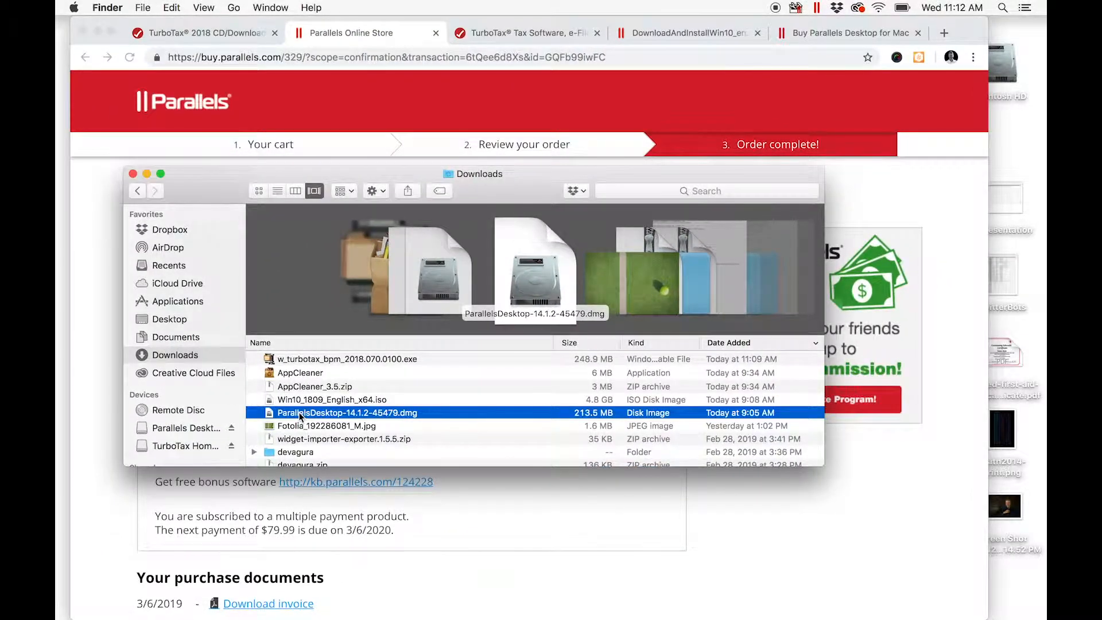
mouse_move(383, 422)
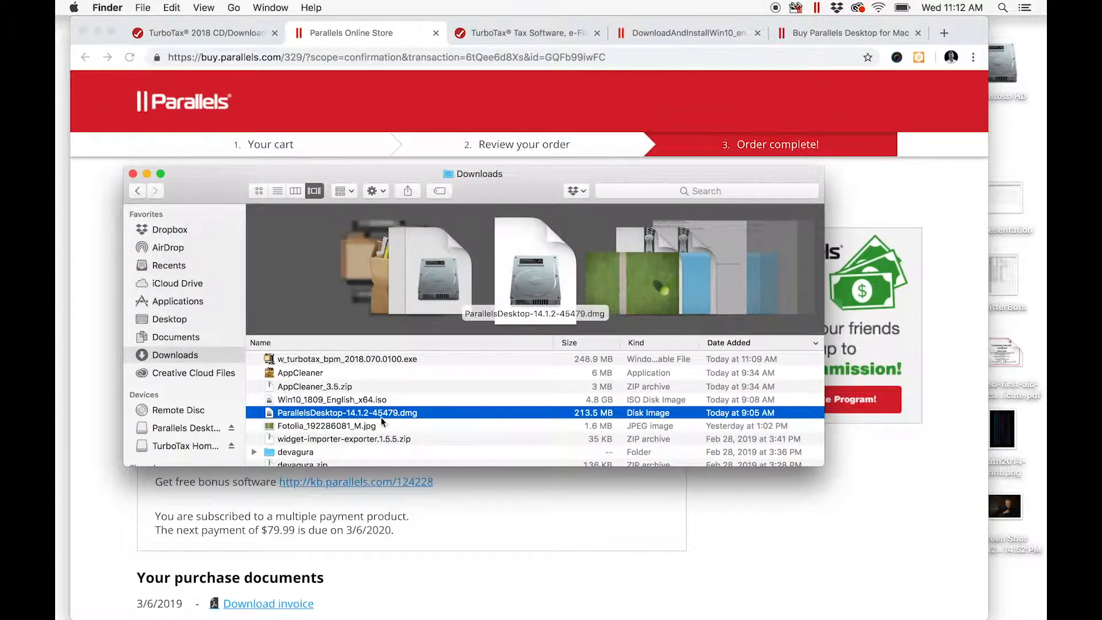
mouse_move(401, 418)
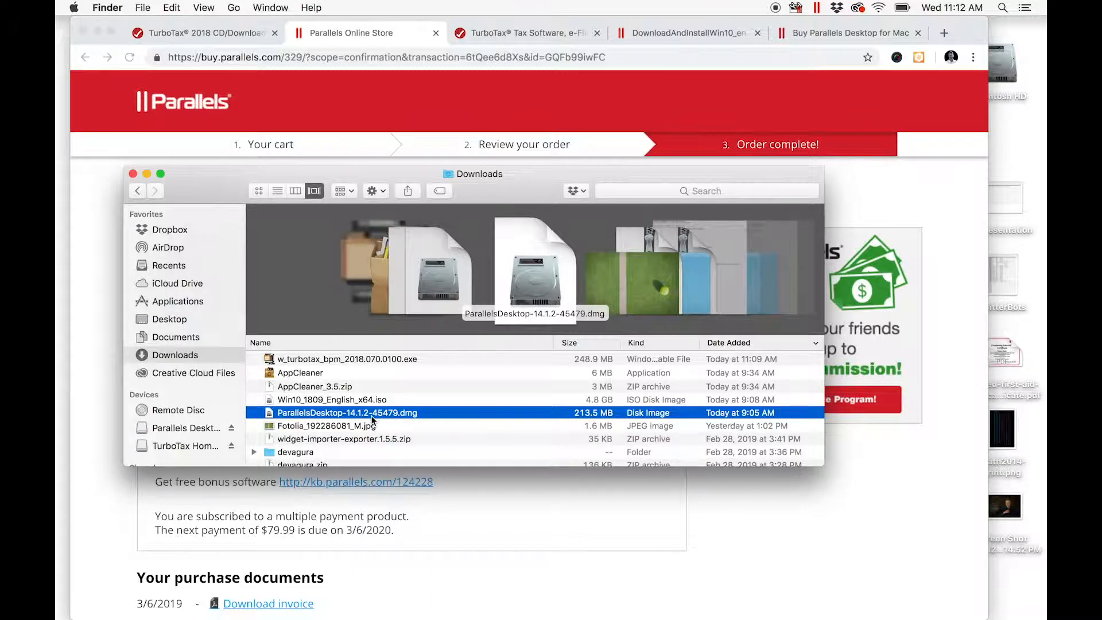
mouse_move(580, 551)
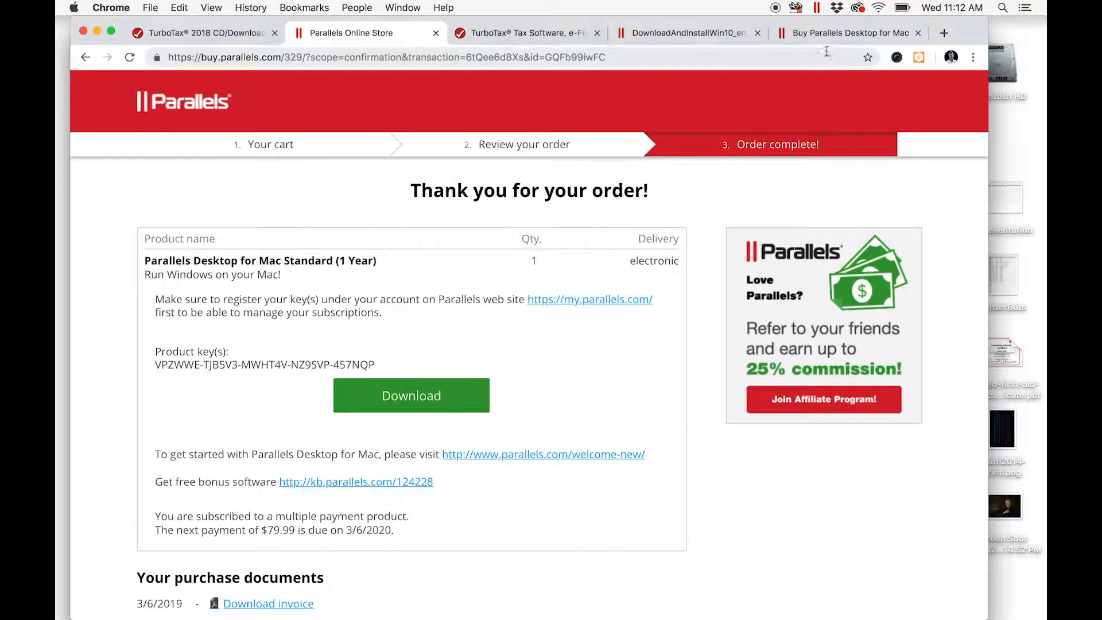
Show the DownloadAndInstallWin10 installation assistant picture
click(685, 32)
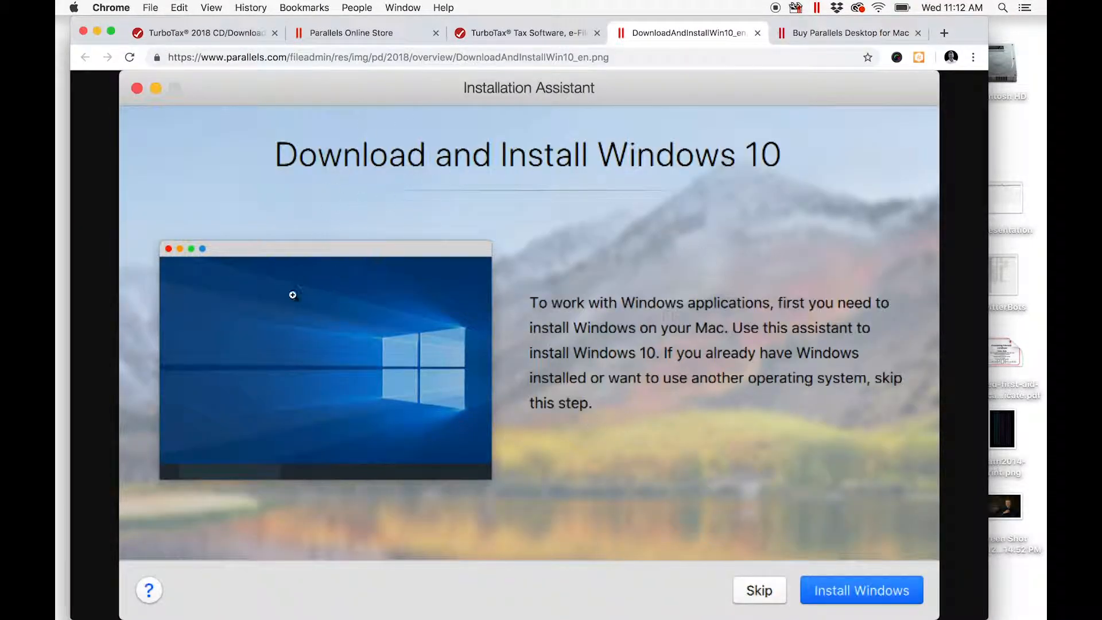
mouse_move(599, 441)
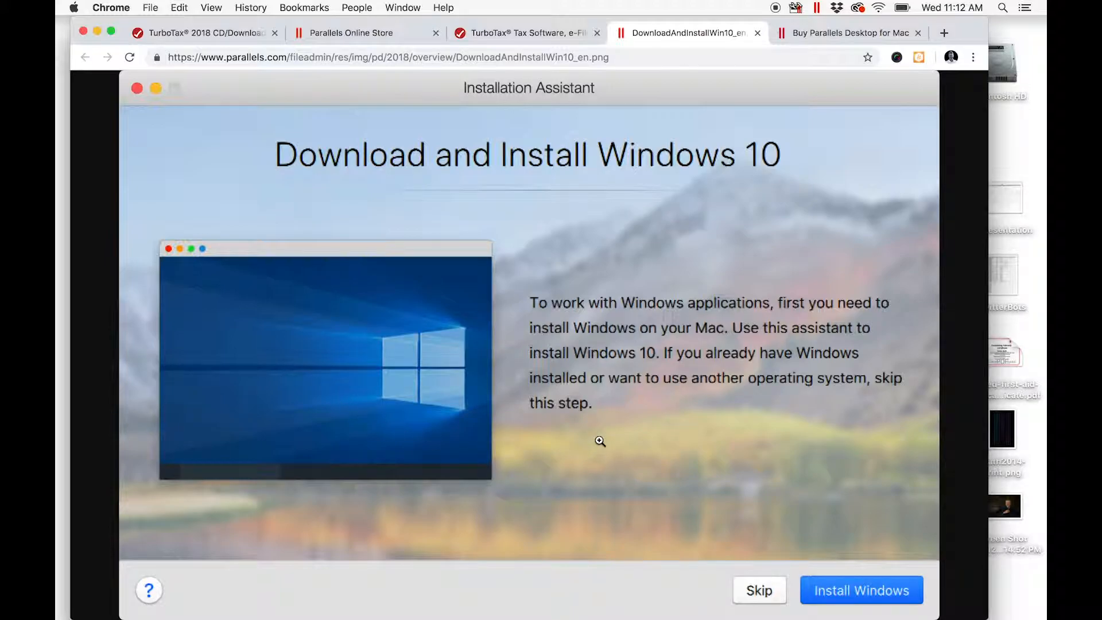
mouse_move(814, 526)
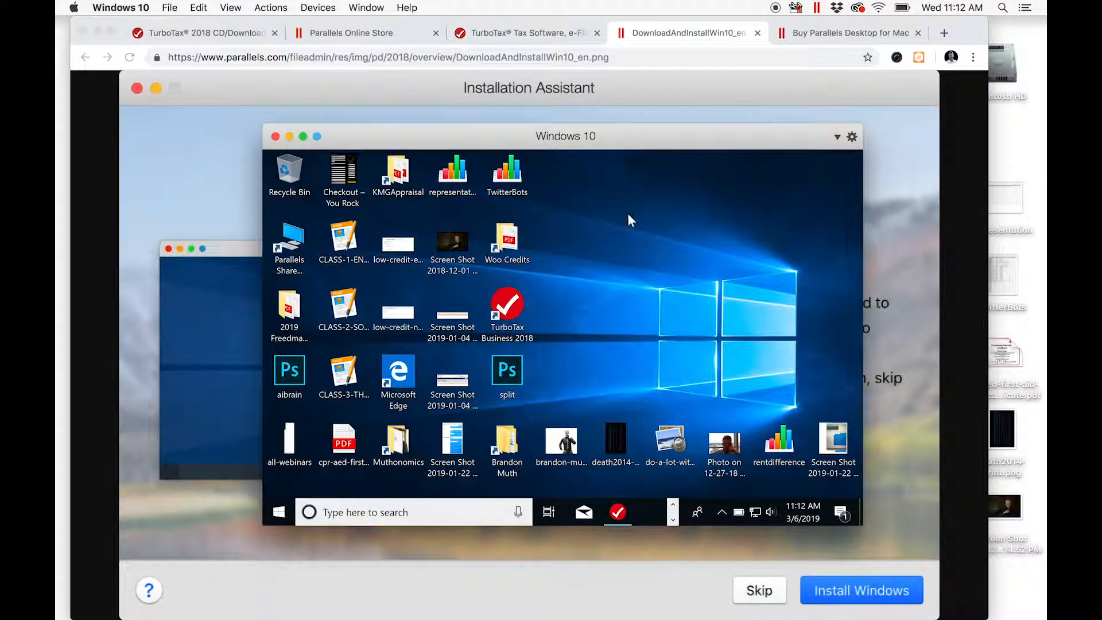
mouse_move(629, 255)
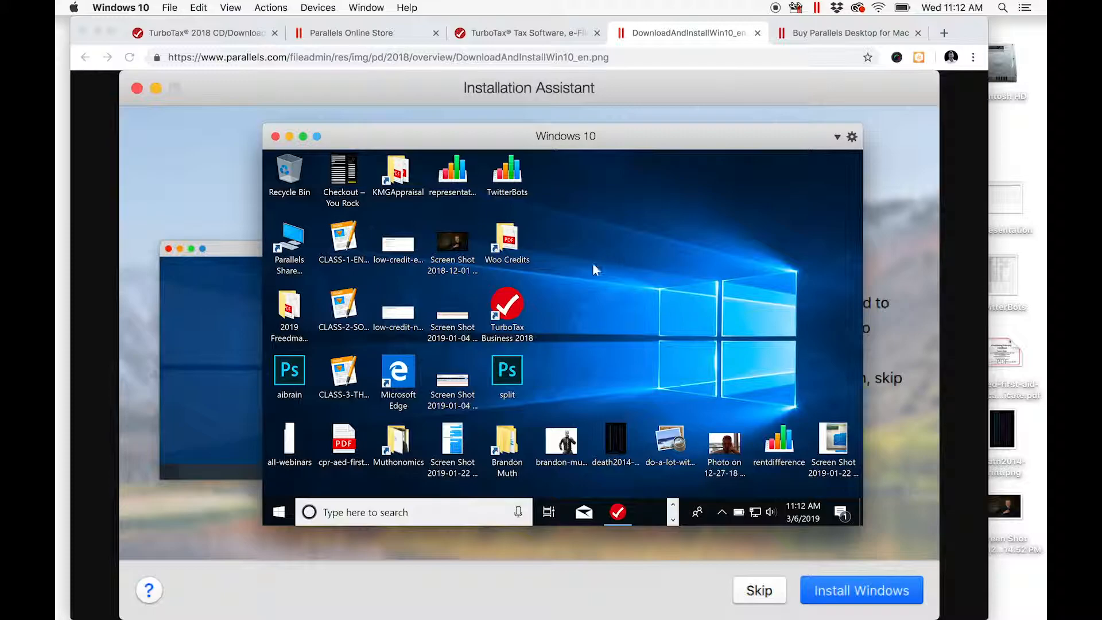
Return to the TurboTax 2018 CD/Download page in front of the VM
click(507, 242)
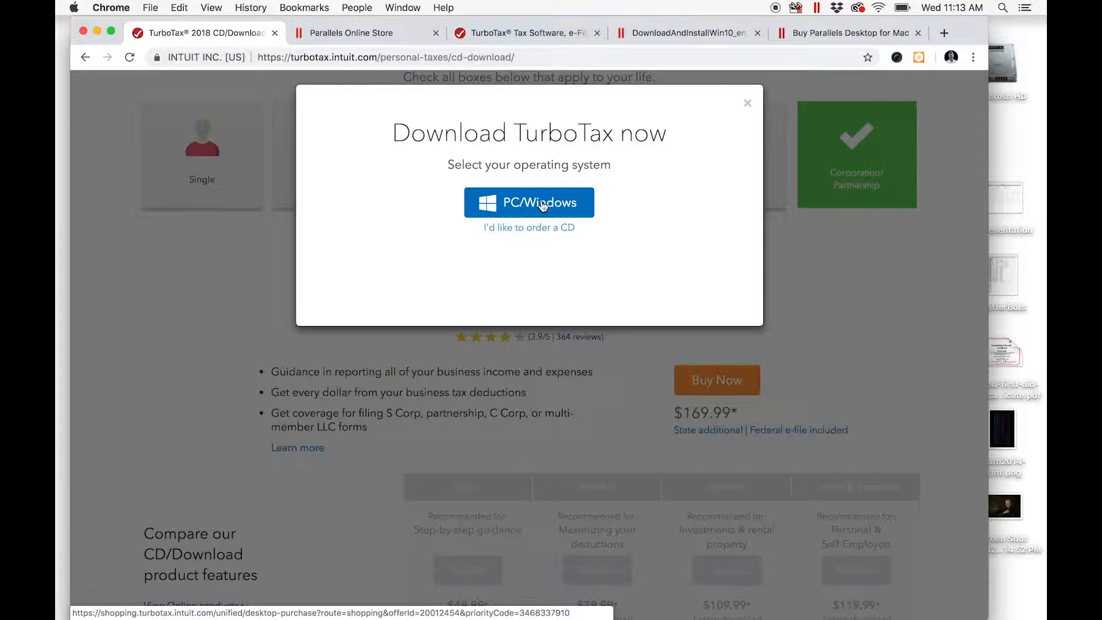
Review the TurboTax Business 2018 Win Download order confirmation at $169.99
click(524, 32)
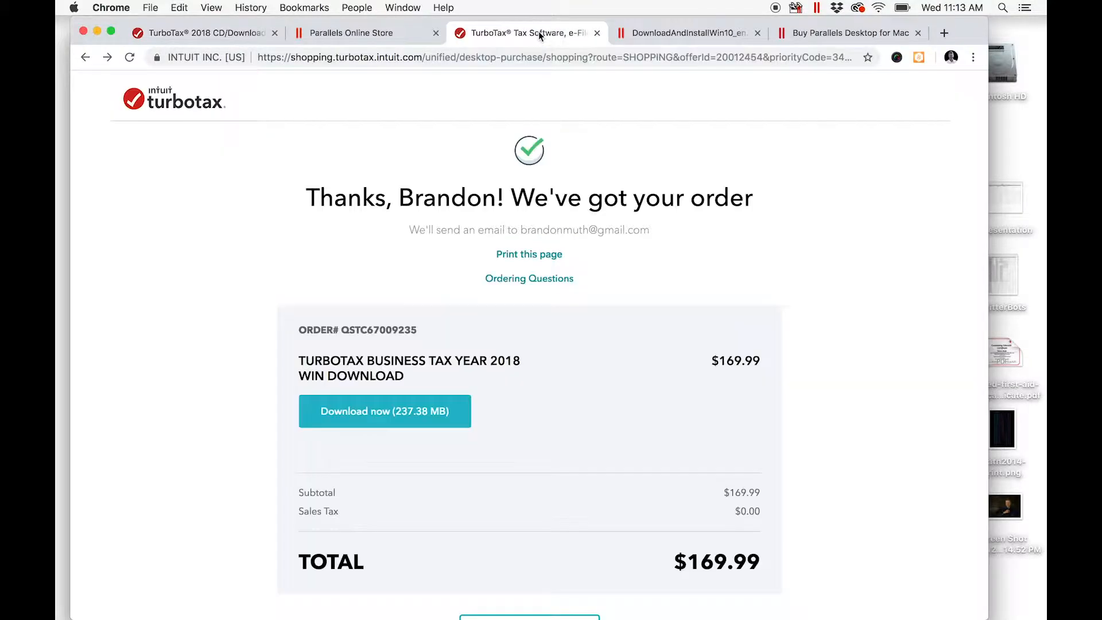
scroll(down, 3)
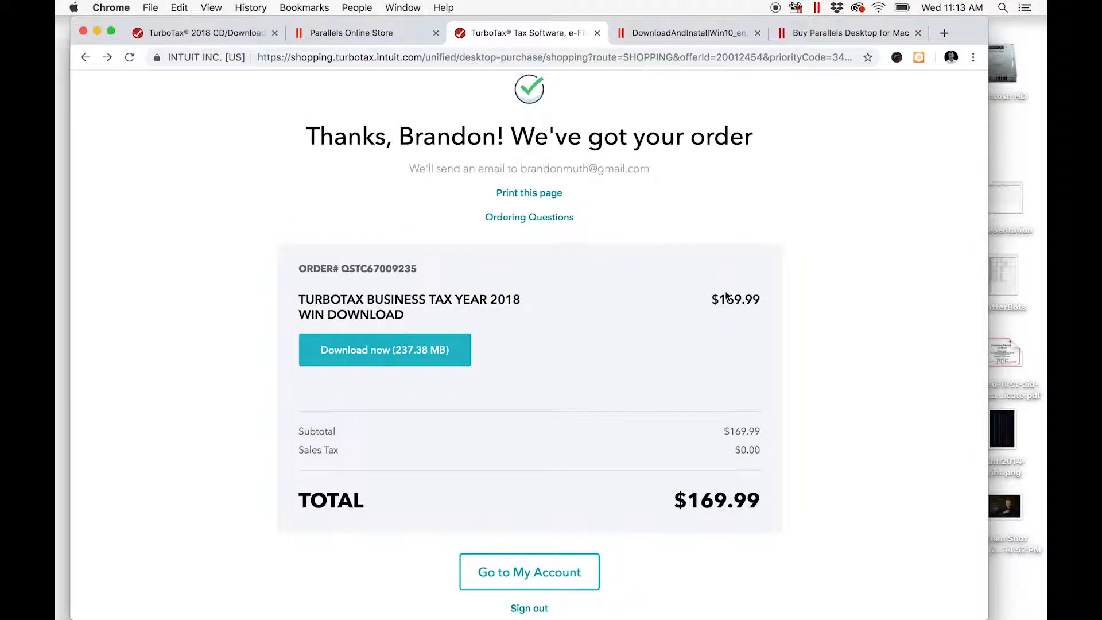
mouse_move(538, 445)
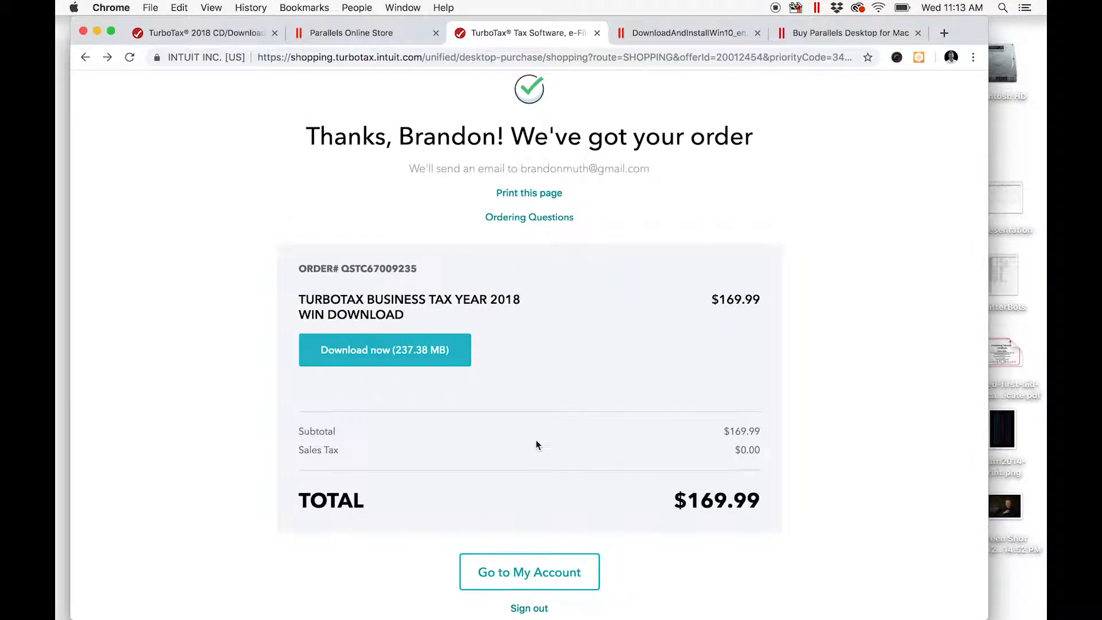
mouse_move(431, 421)
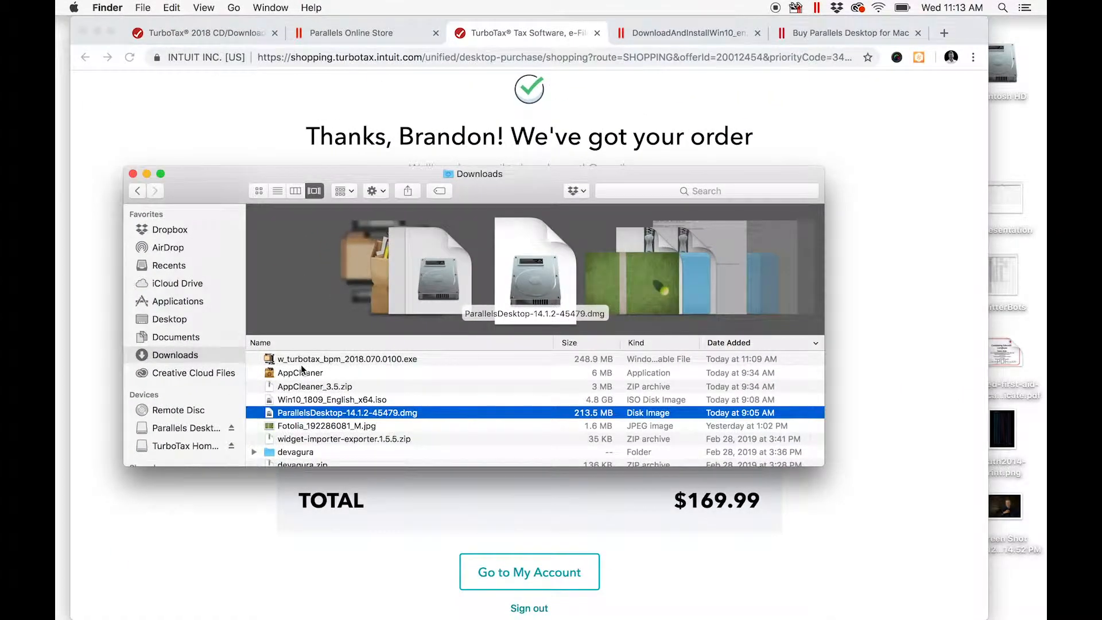
Select w_turbotax_bpm_2018.070.0100.exe in the Downloads folder
click(347, 358)
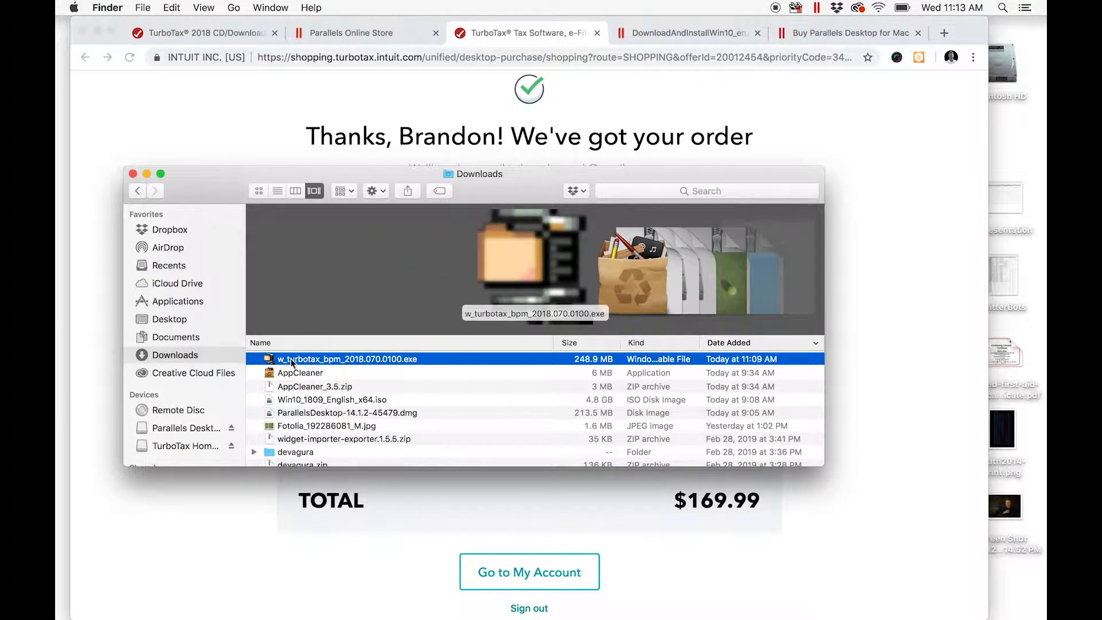
mouse_move(414, 367)
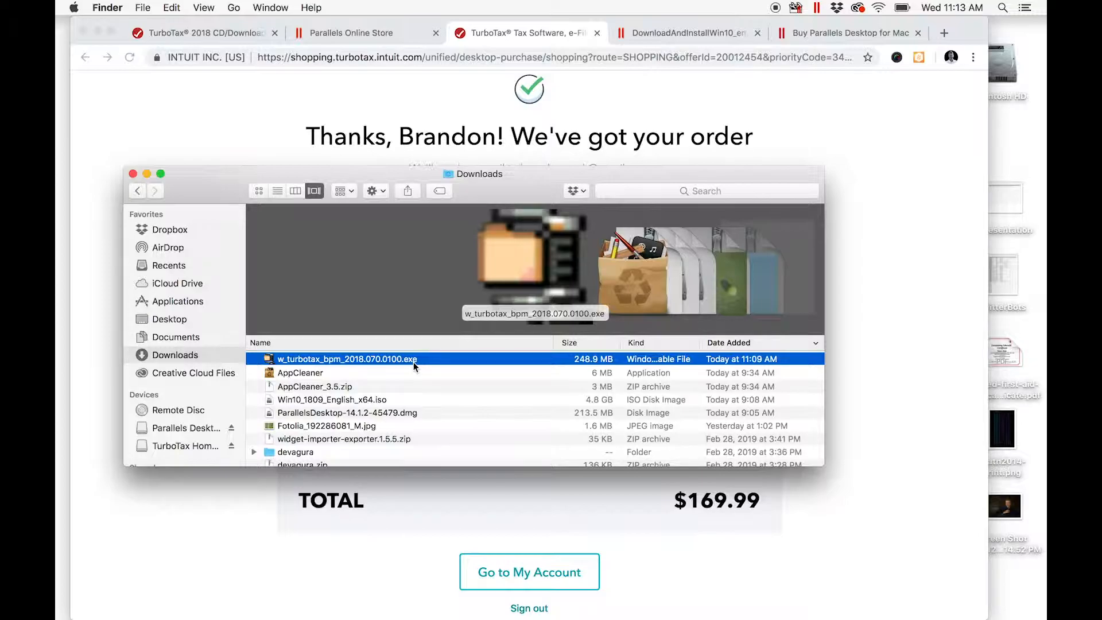
mouse_move(413, 412)
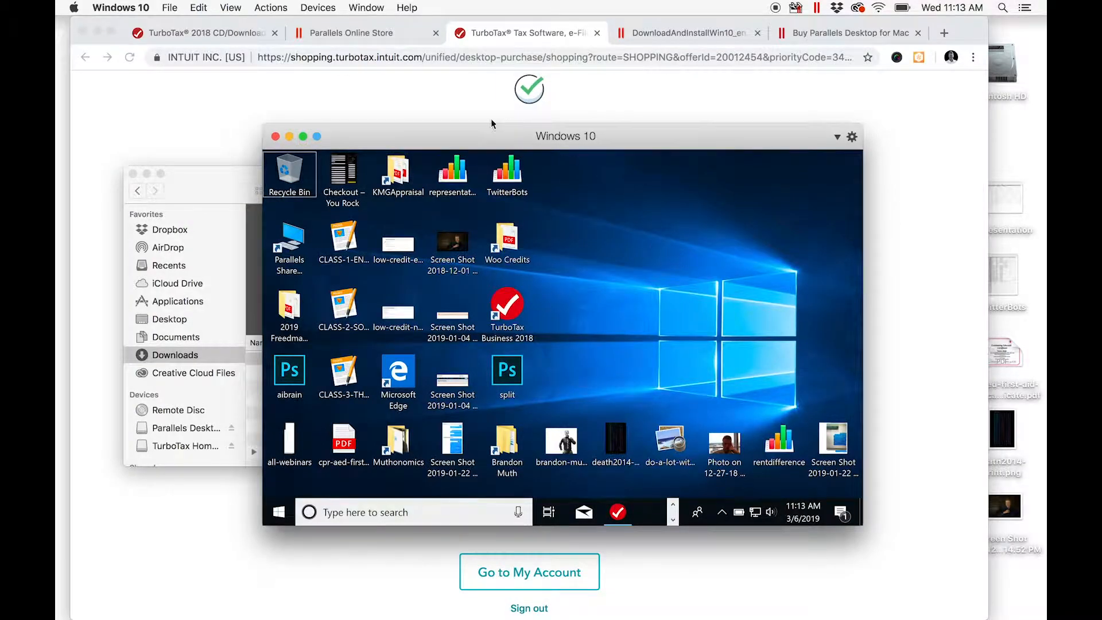
Copy the TurboTax .exe to the Windows 10 desktop and run it to completion
drag(566, 135, 783, 107)
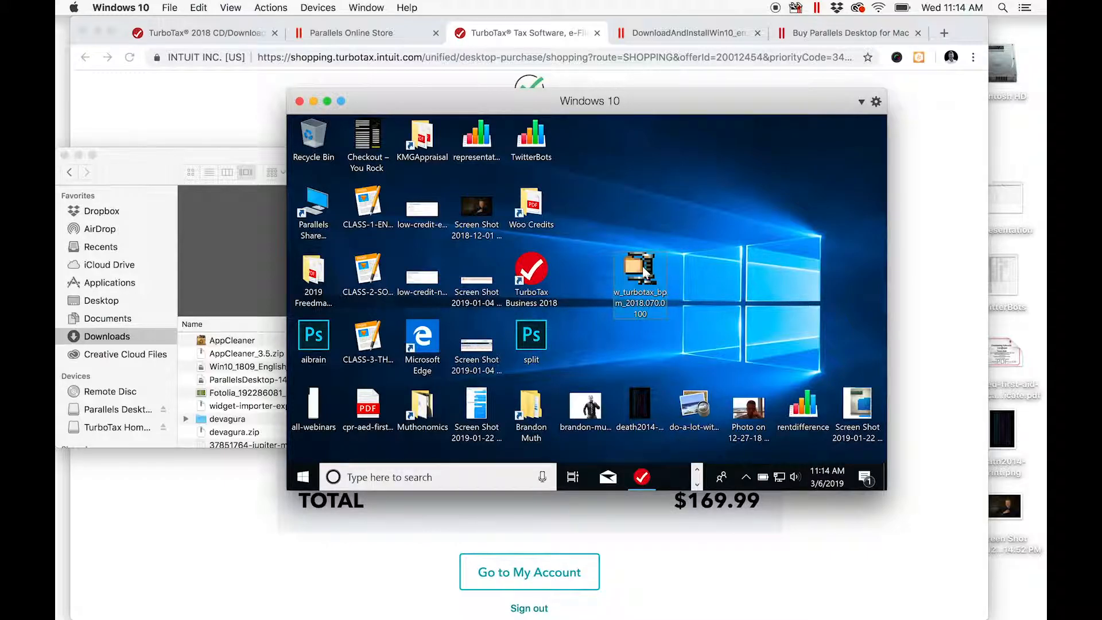
click(639, 407)
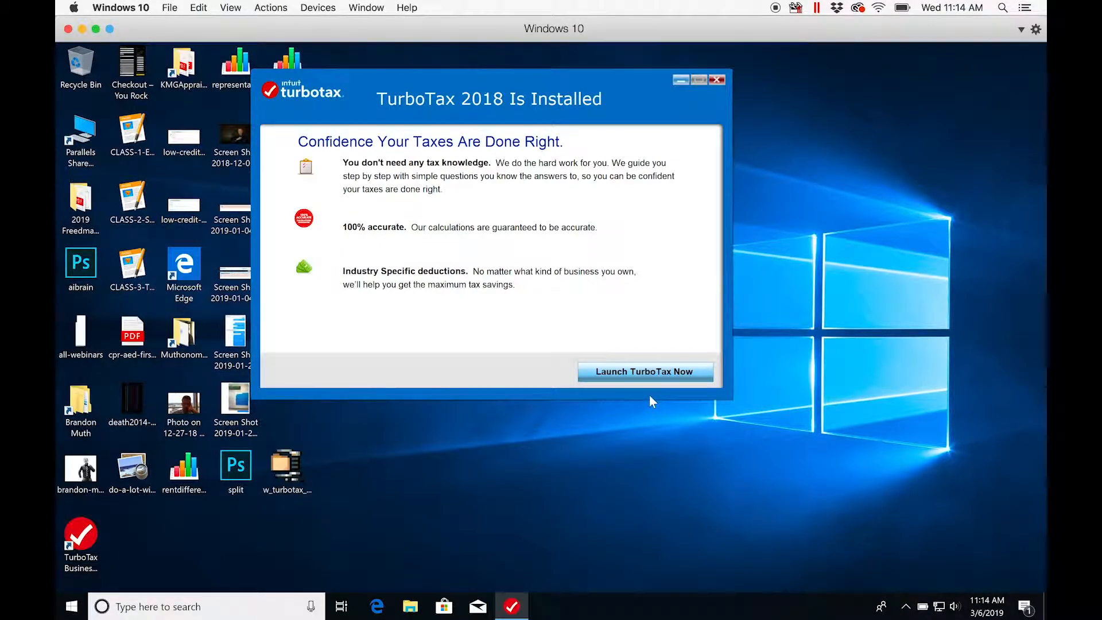
mouse_move(386, 501)
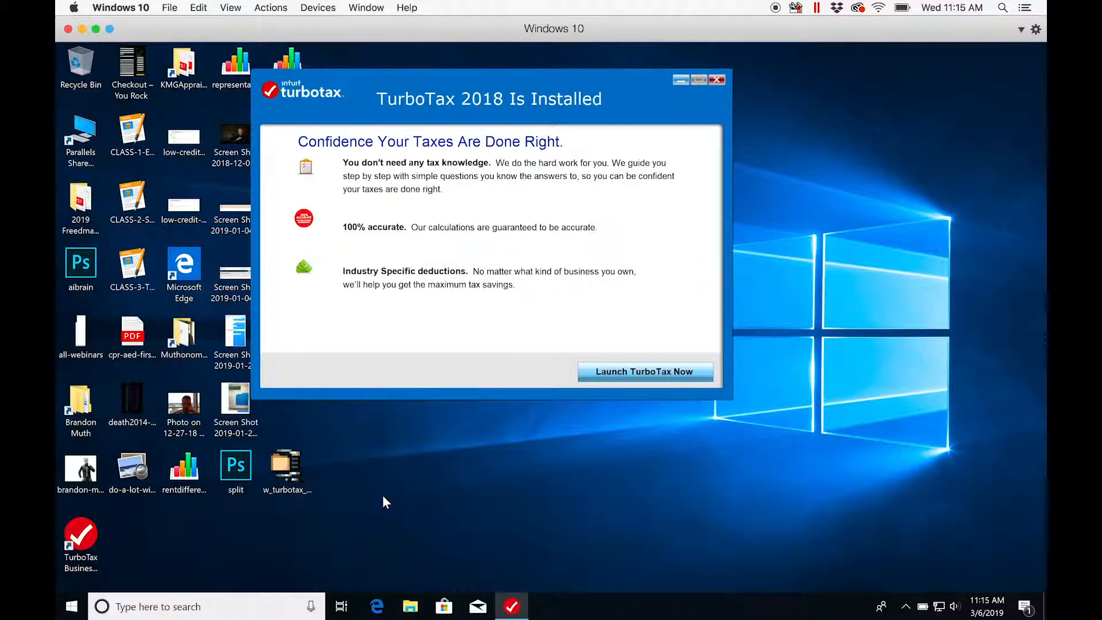
mouse_move(598, 342)
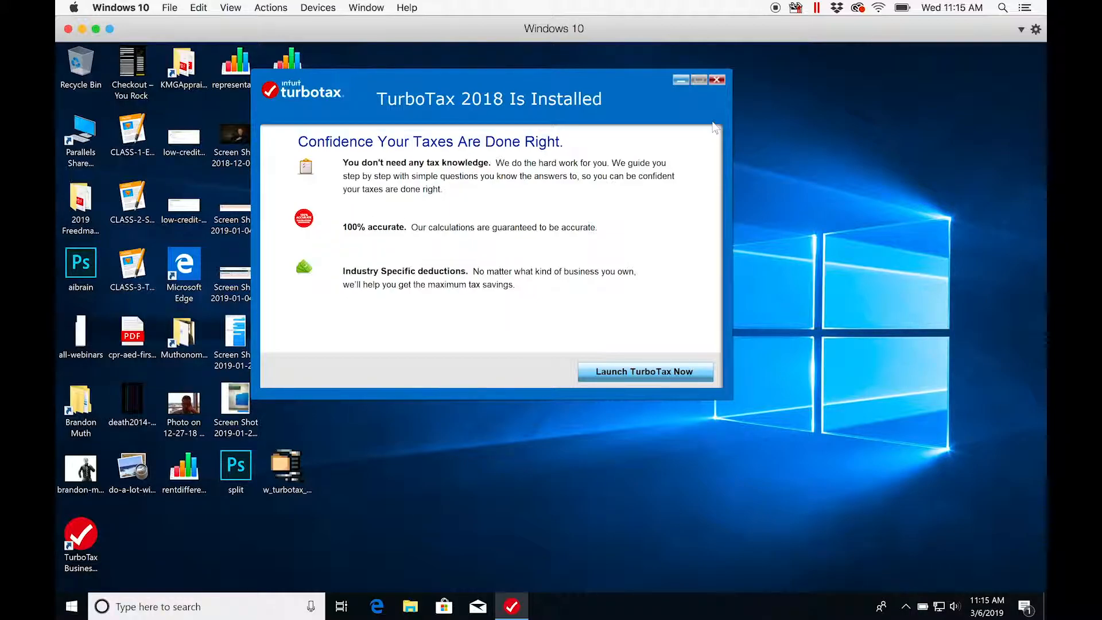
mouse_move(511, 364)
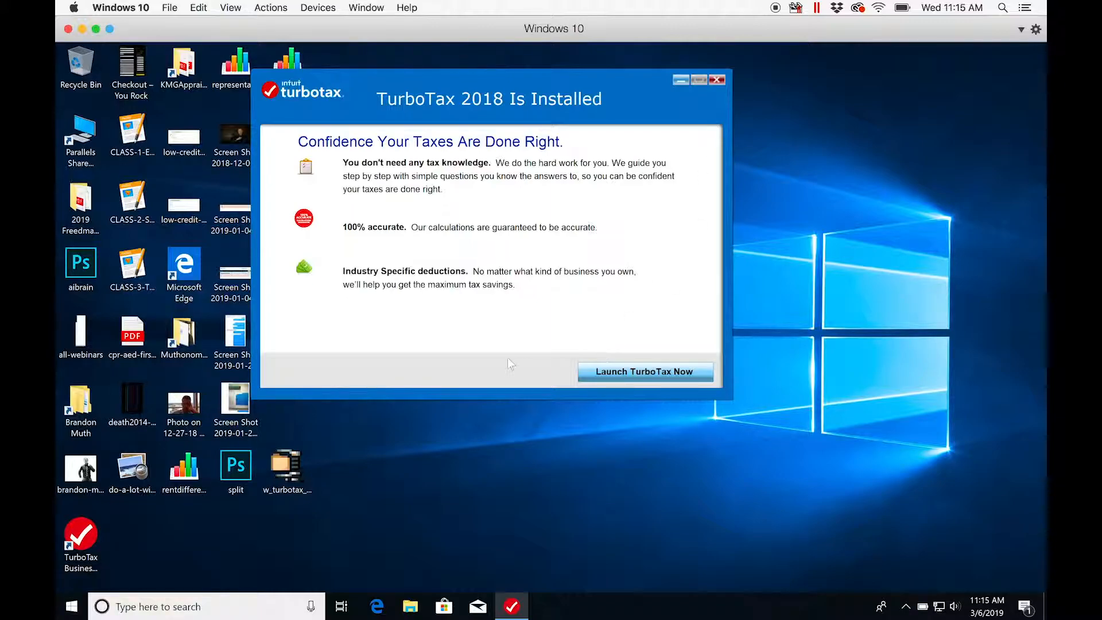